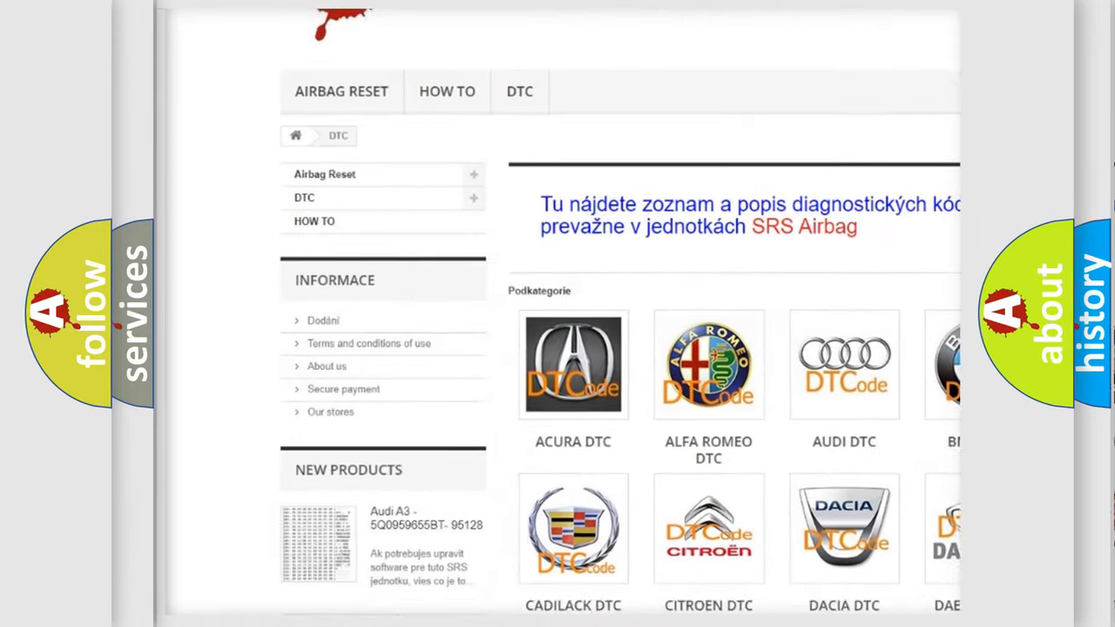
scroll(down, 3)
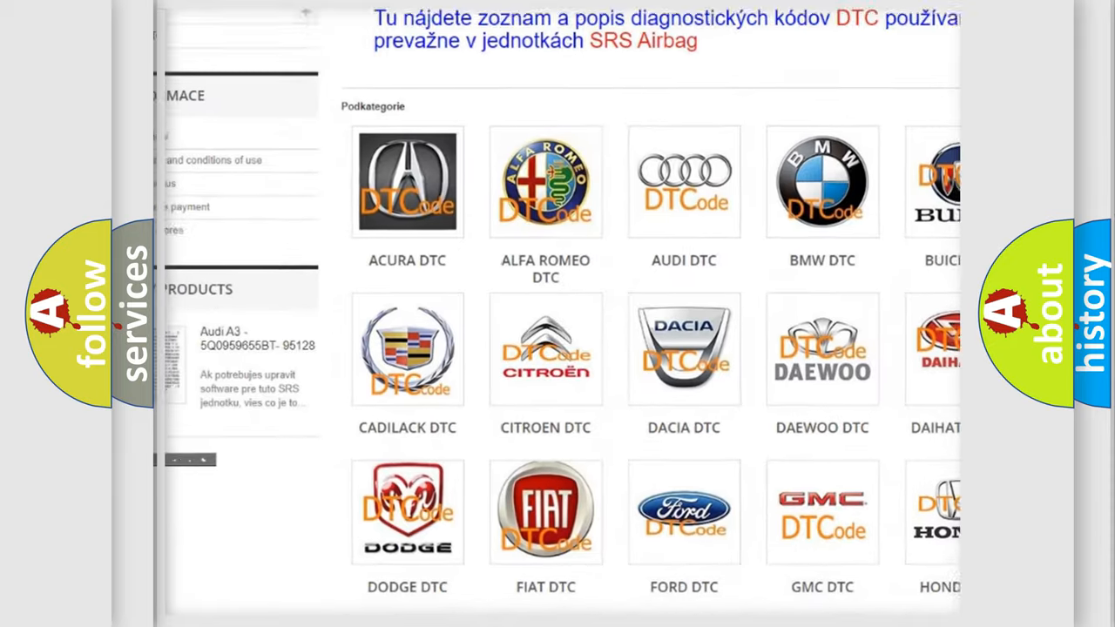